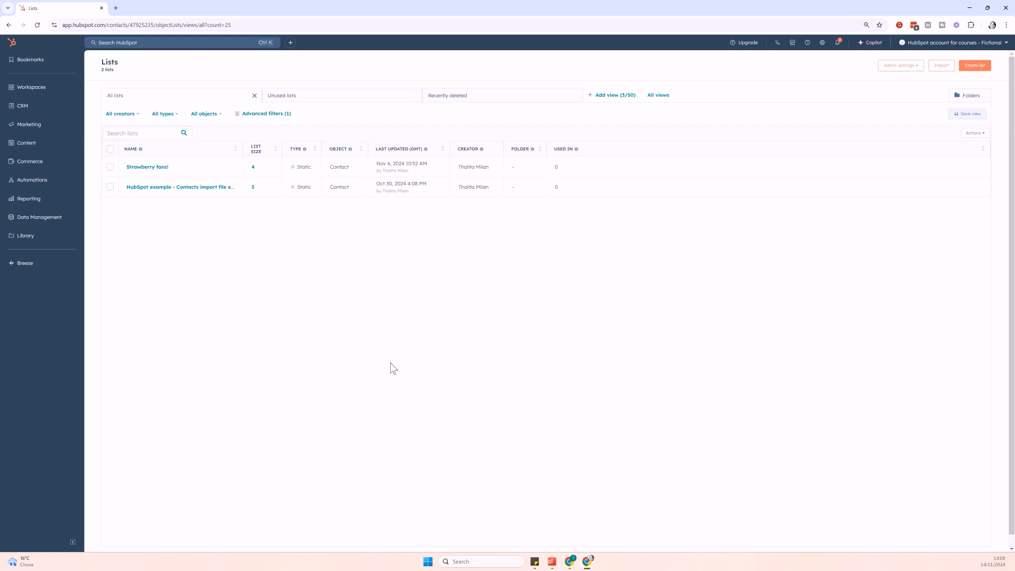
mouse_move(299, 226)
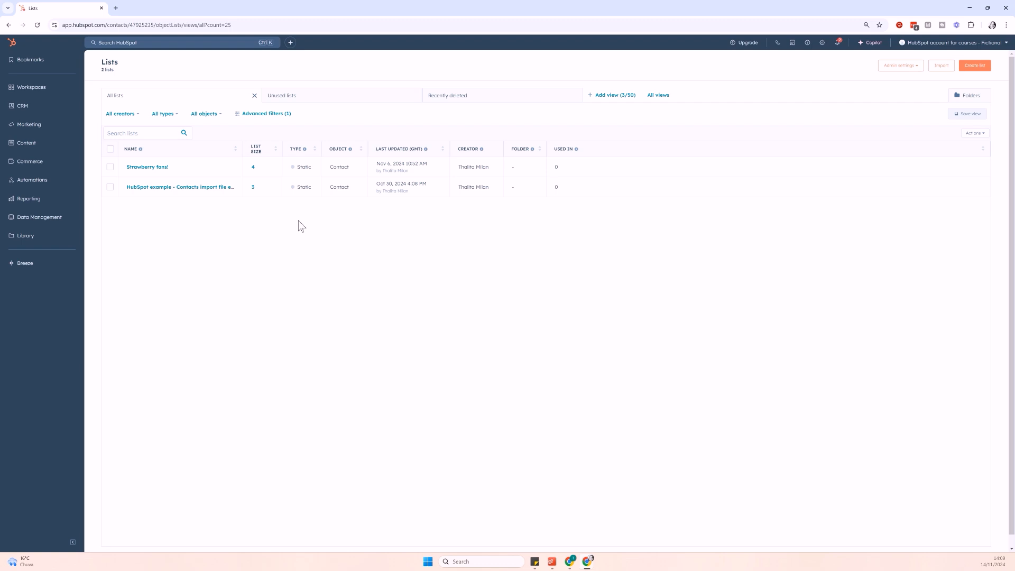
Create a new contact-based list named 'List for marketing email - Strawberry ice cream promo'
click(22, 106)
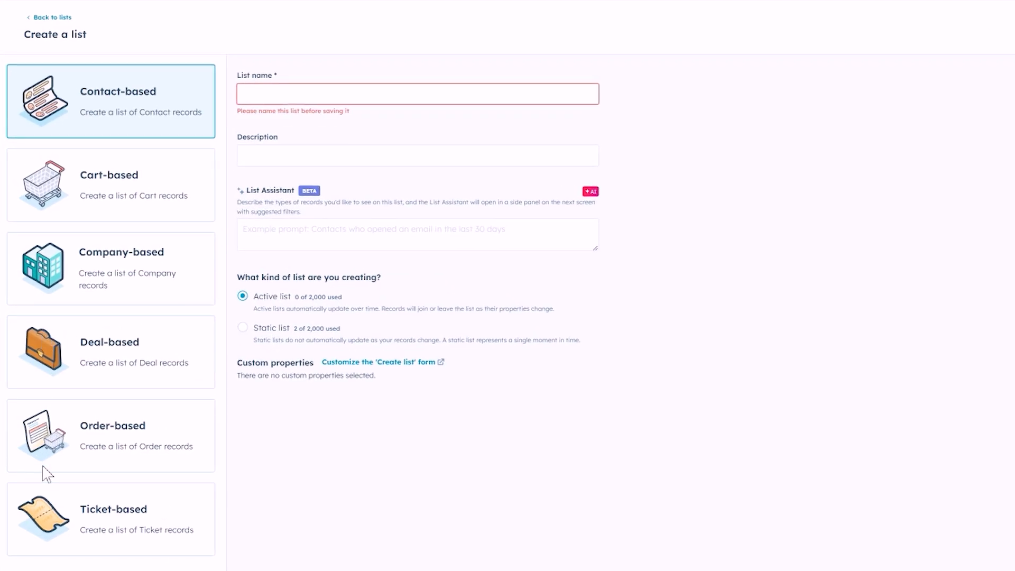
mouse_move(150, 98)
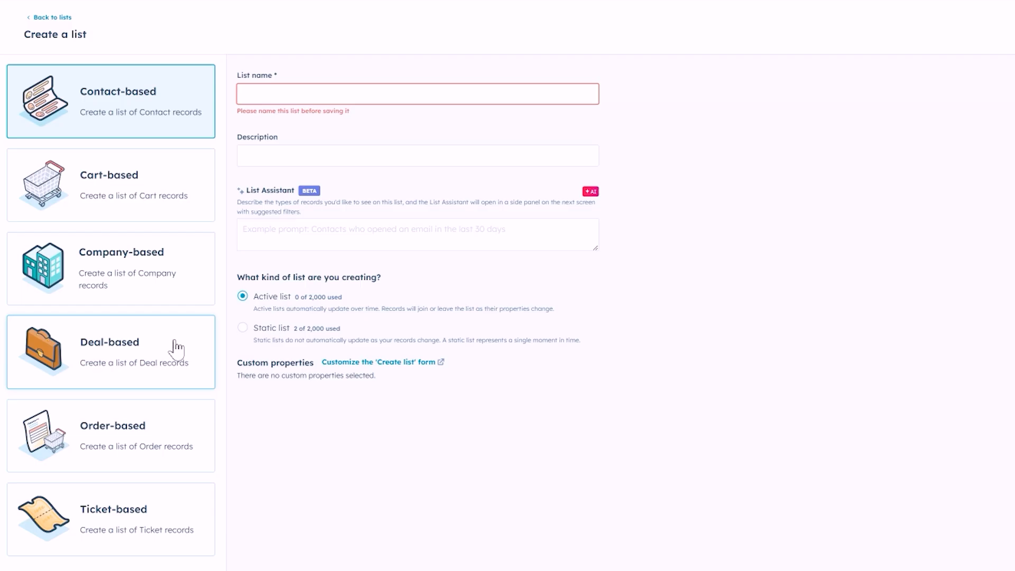
mouse_move(150, 124)
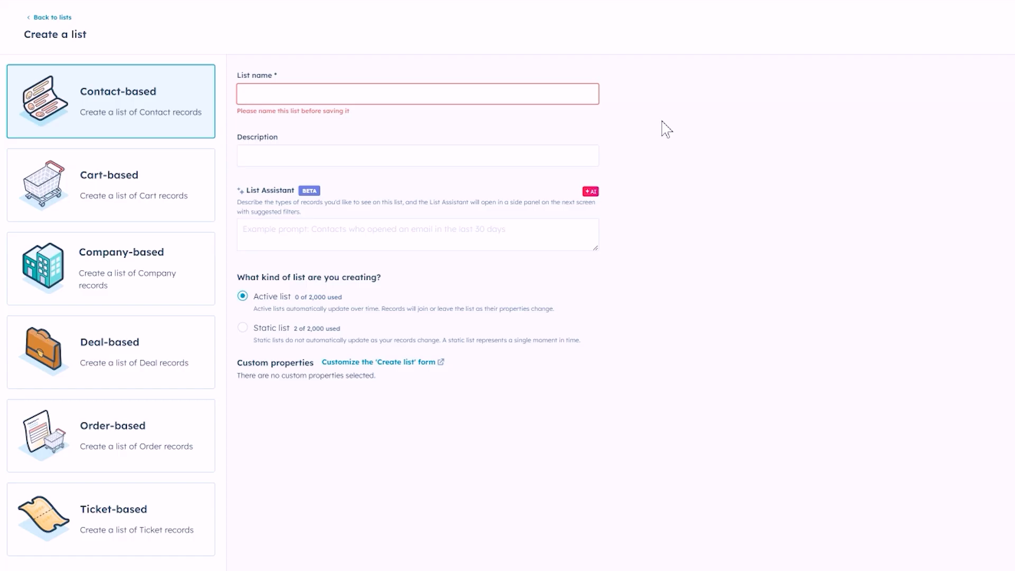
mouse_move(651, 123)
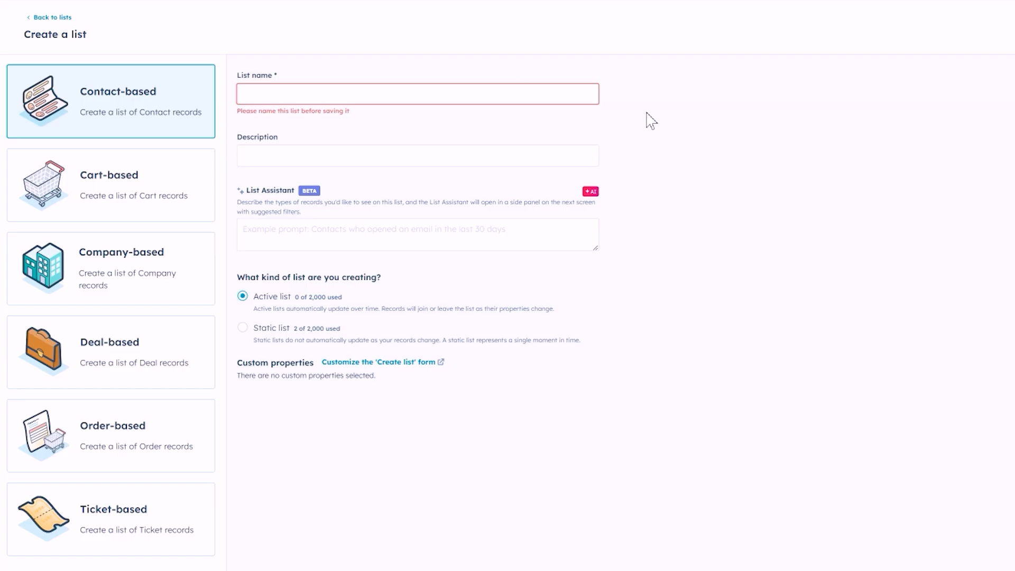
click(418, 93)
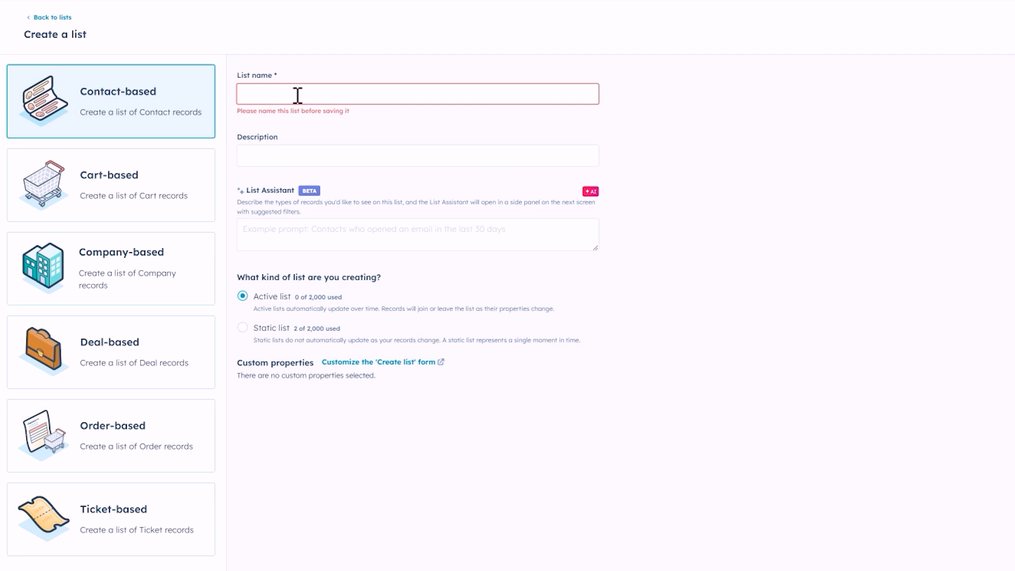
text(L)
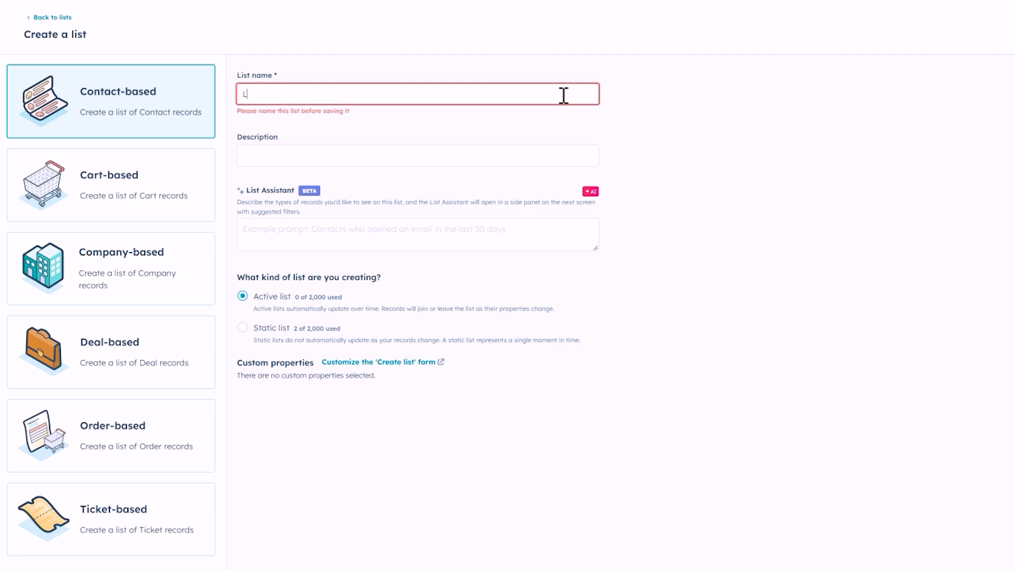
text(List for marketing email - Strawe)
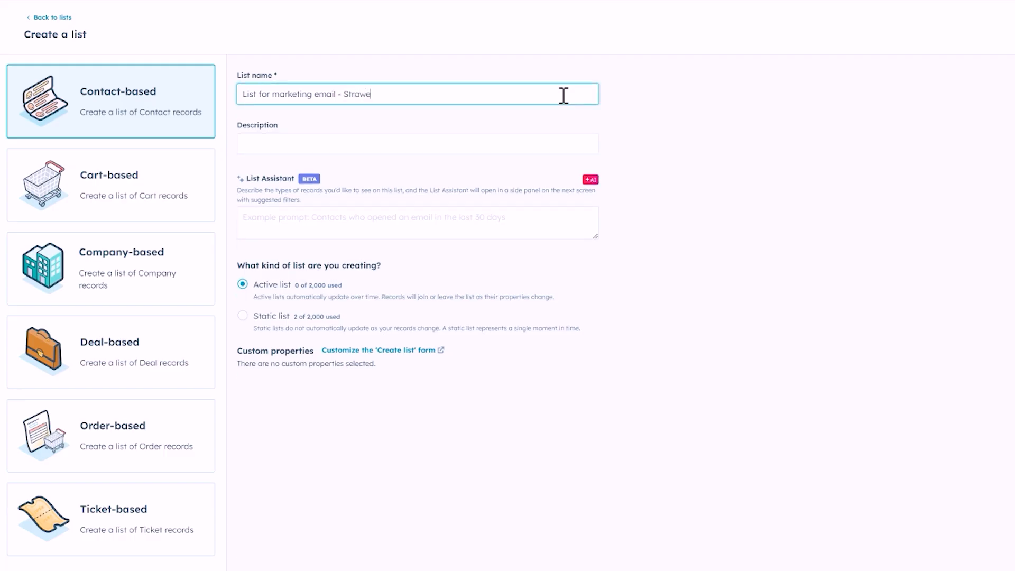
text(berry ice cream promo)
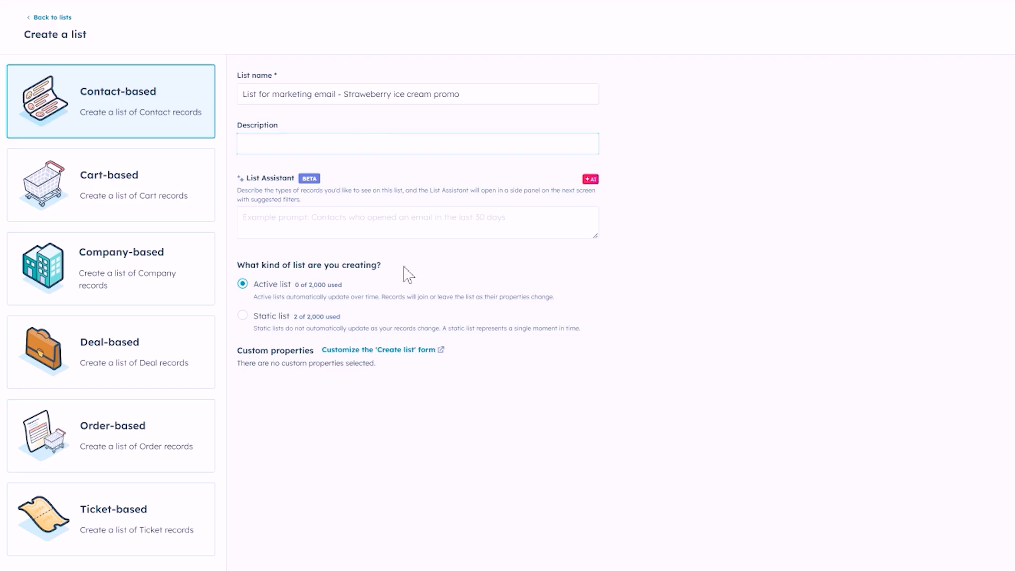
mouse_move(700, 332)
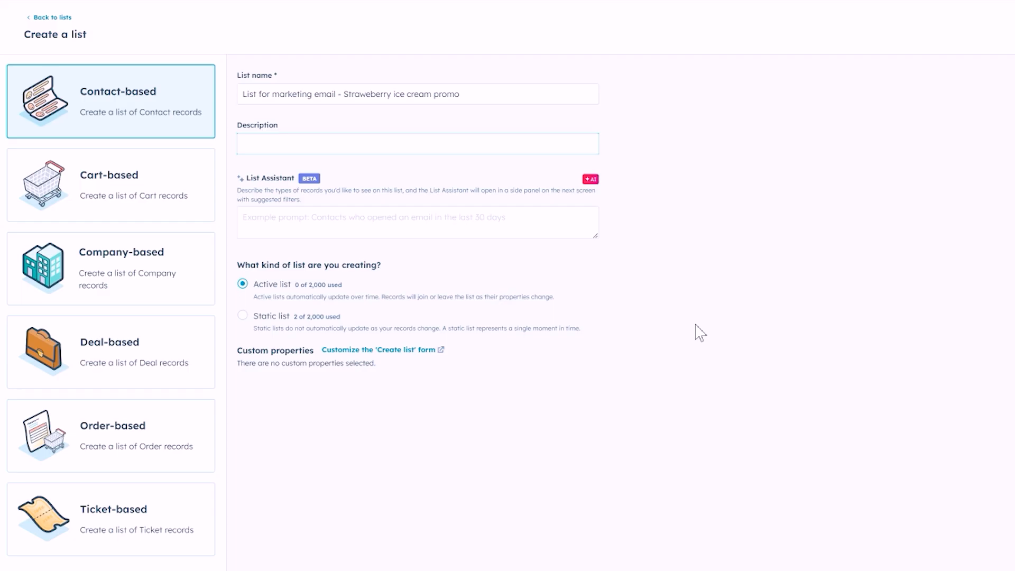
Leave the description empty and keep the list type as an auto-updating Active list
click(417, 144)
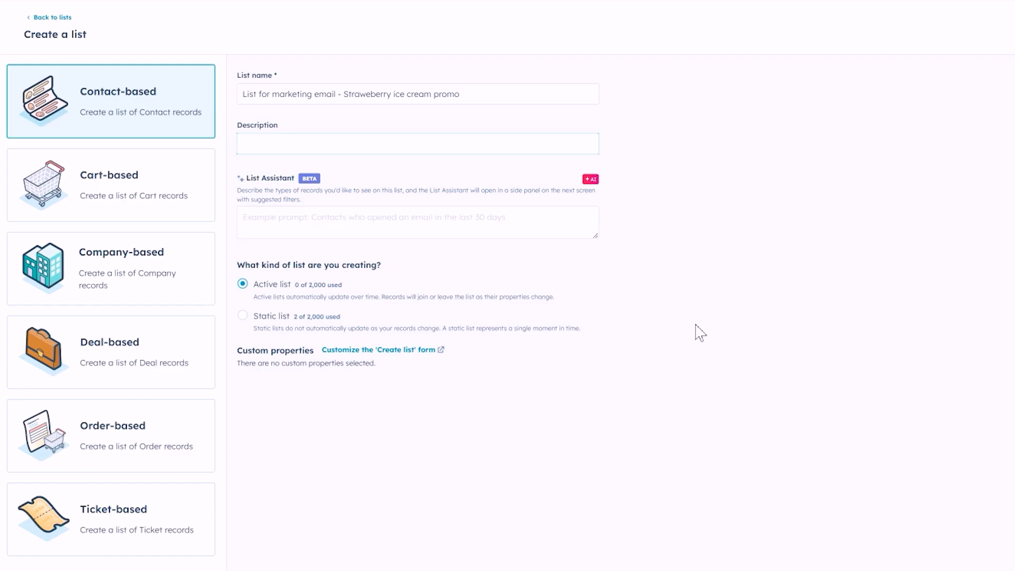
click(417, 143)
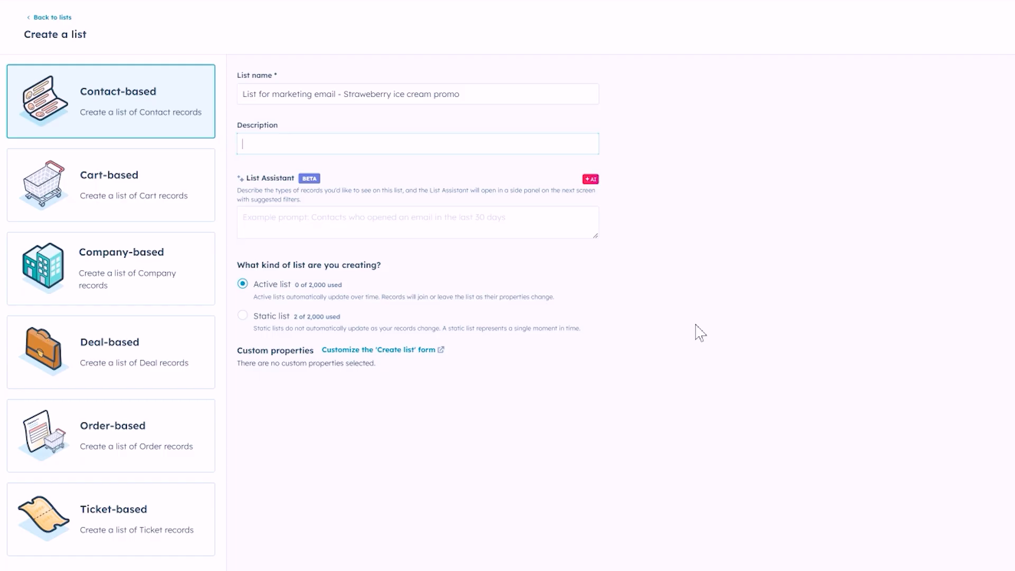
click(242, 283)
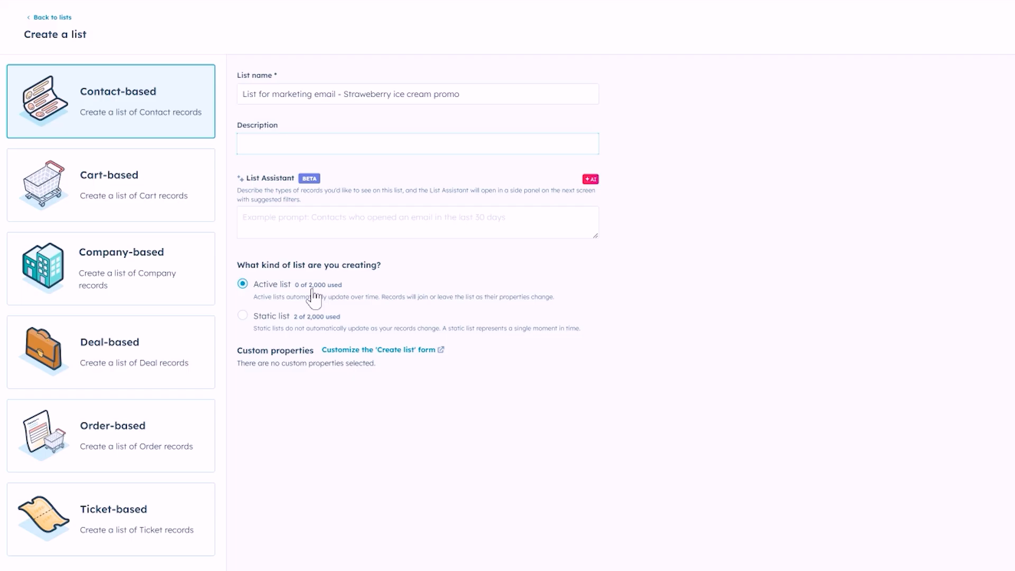
click(418, 142)
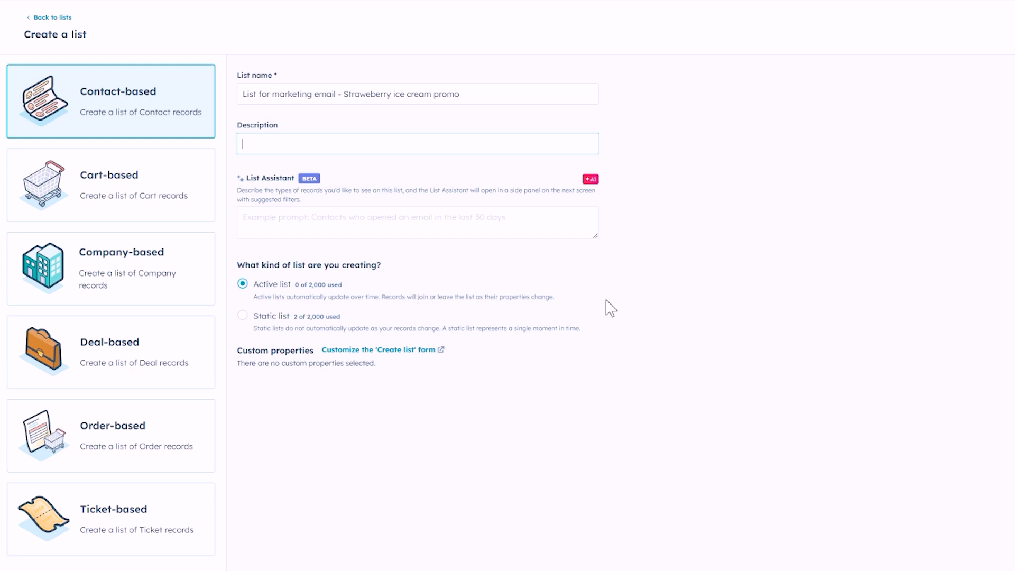
mouse_move(387, 302)
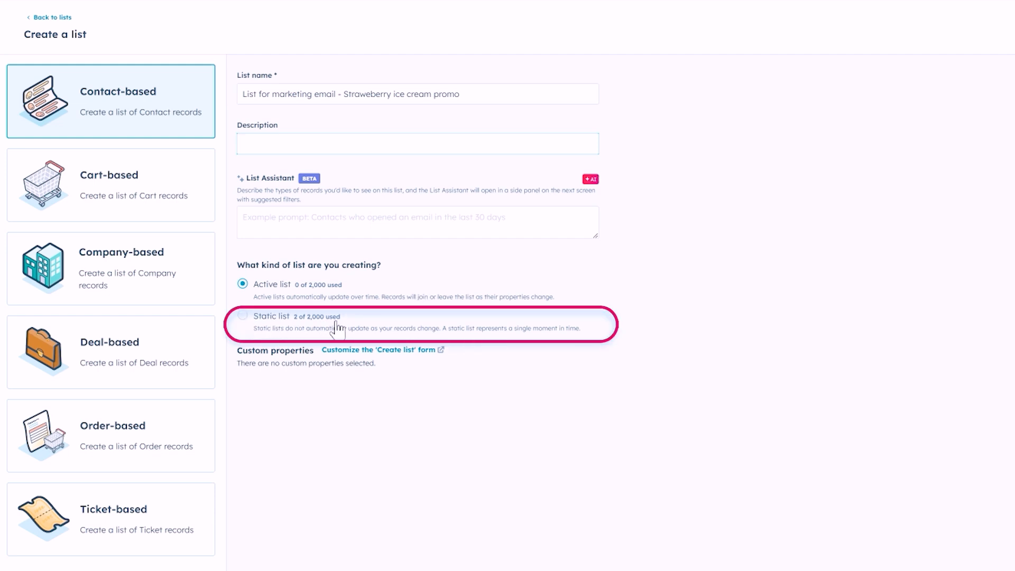
click(418, 143)
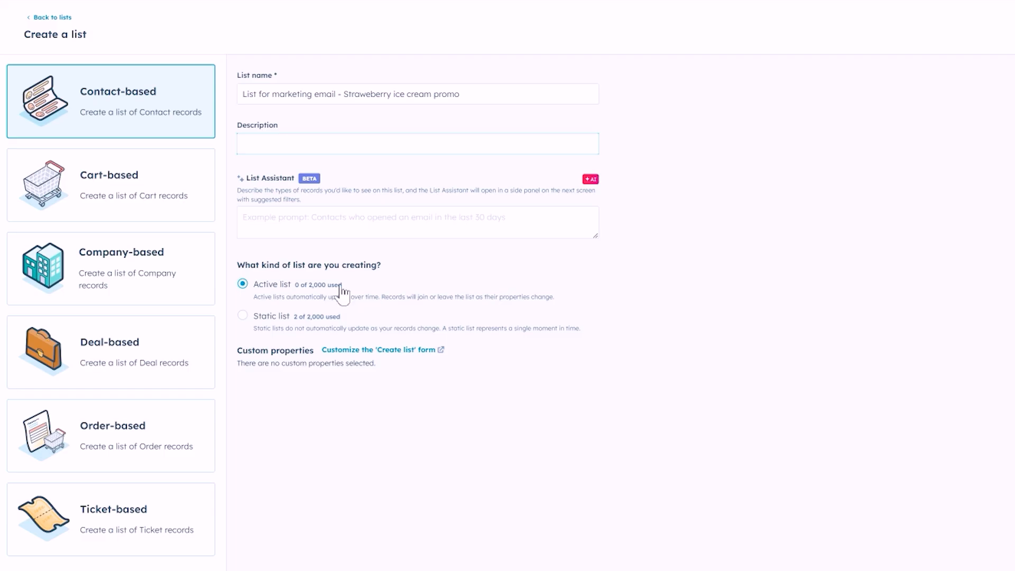
click(417, 144)
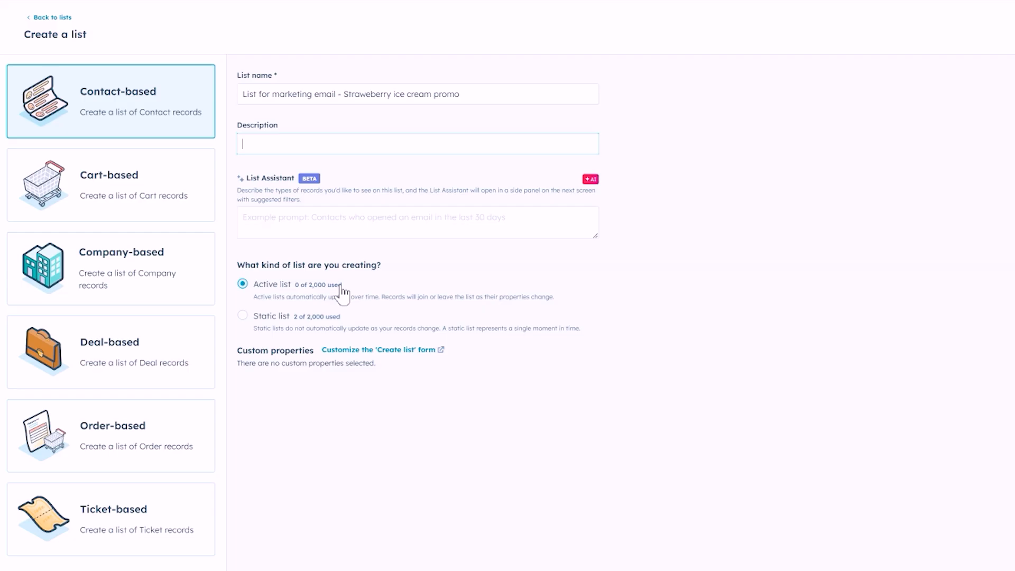
mouse_move(383, 265)
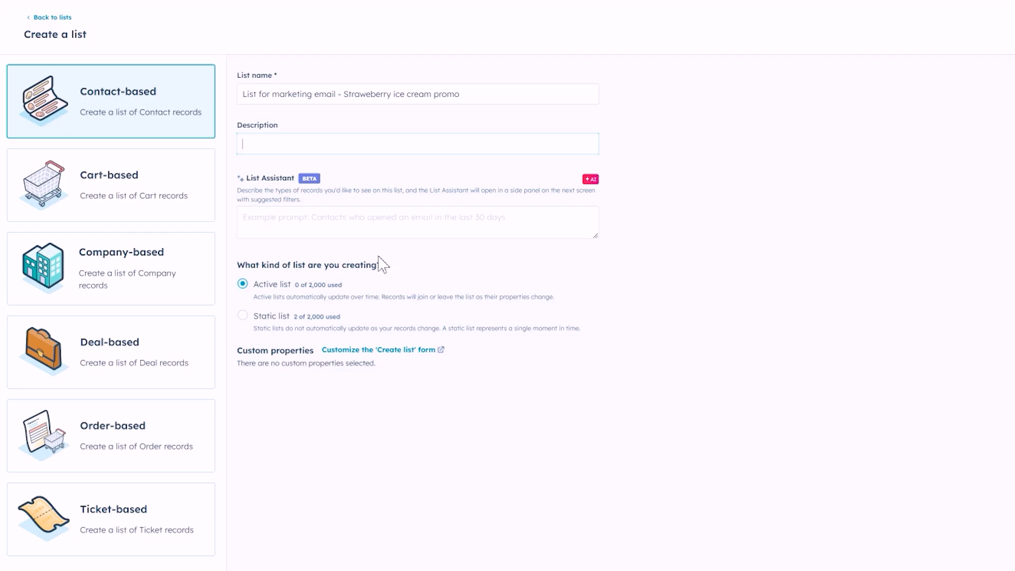
mouse_move(325, 292)
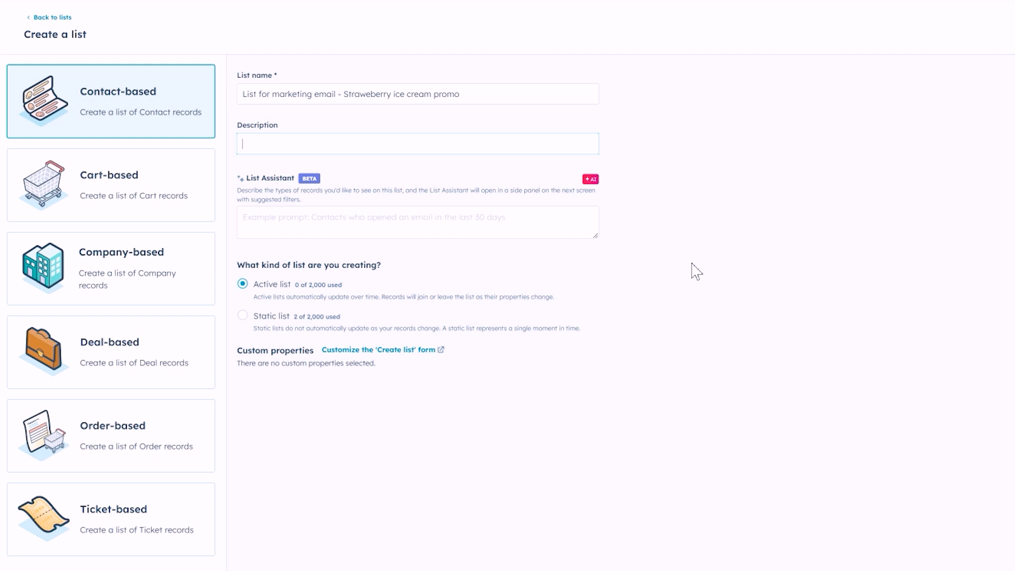
mouse_move(367, 306)
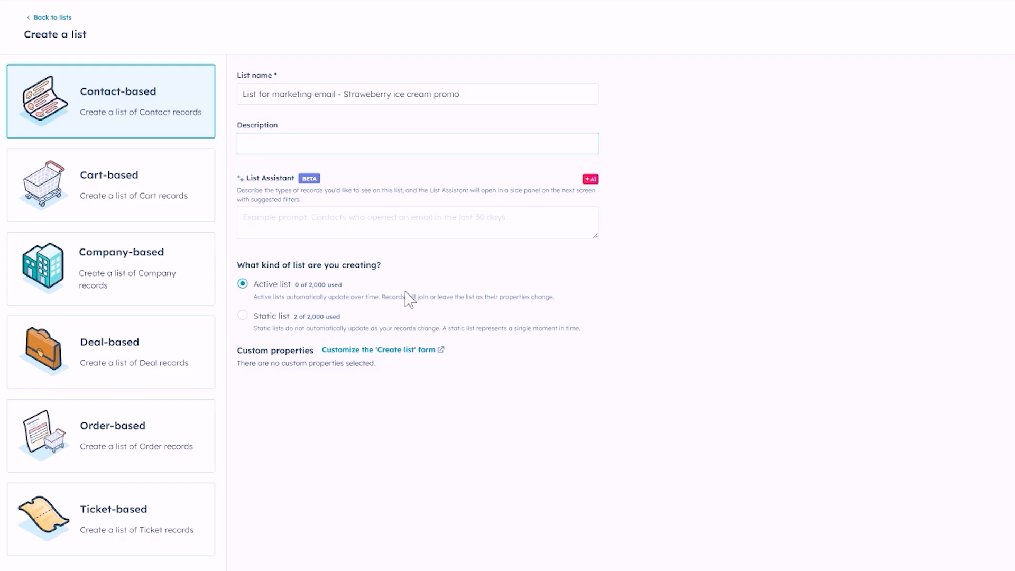
click(418, 144)
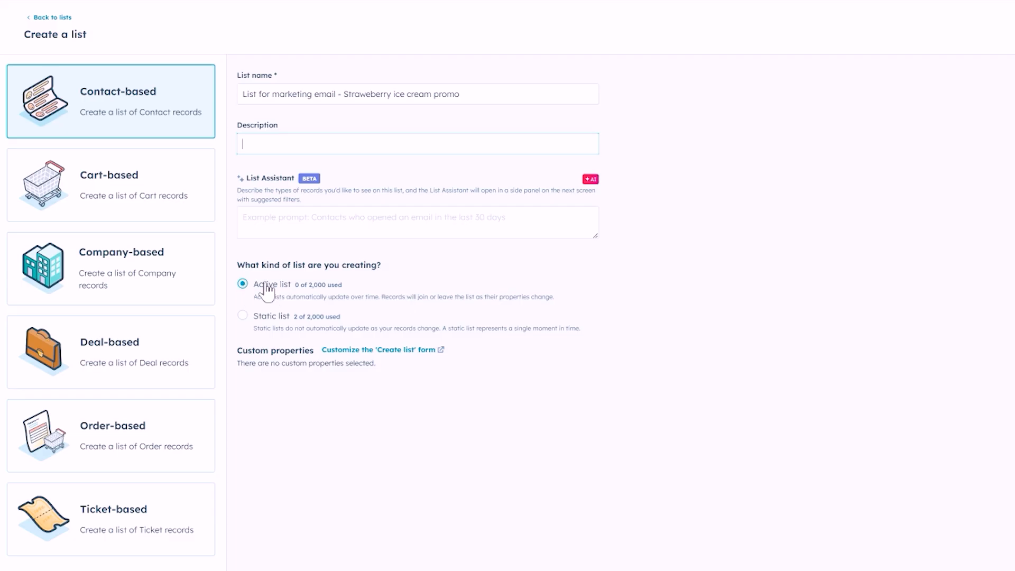
mouse_move(368, 300)
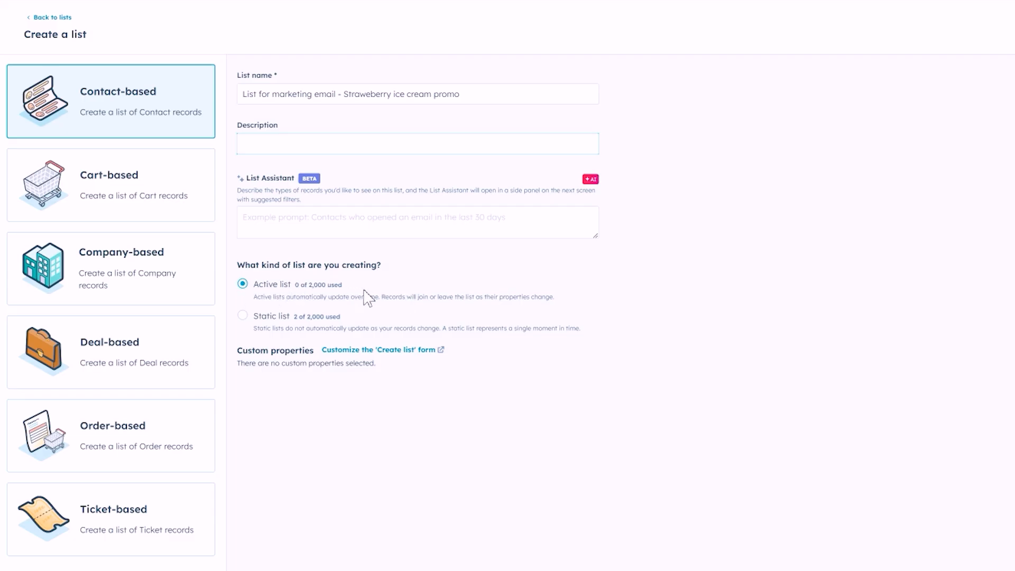
mouse_move(415, 286)
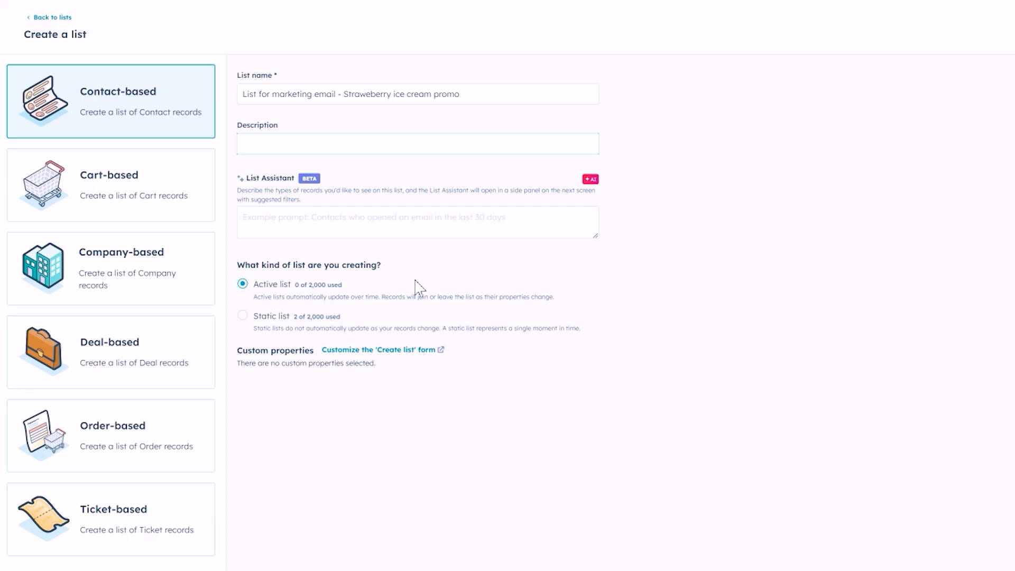
mouse_move(409, 298)
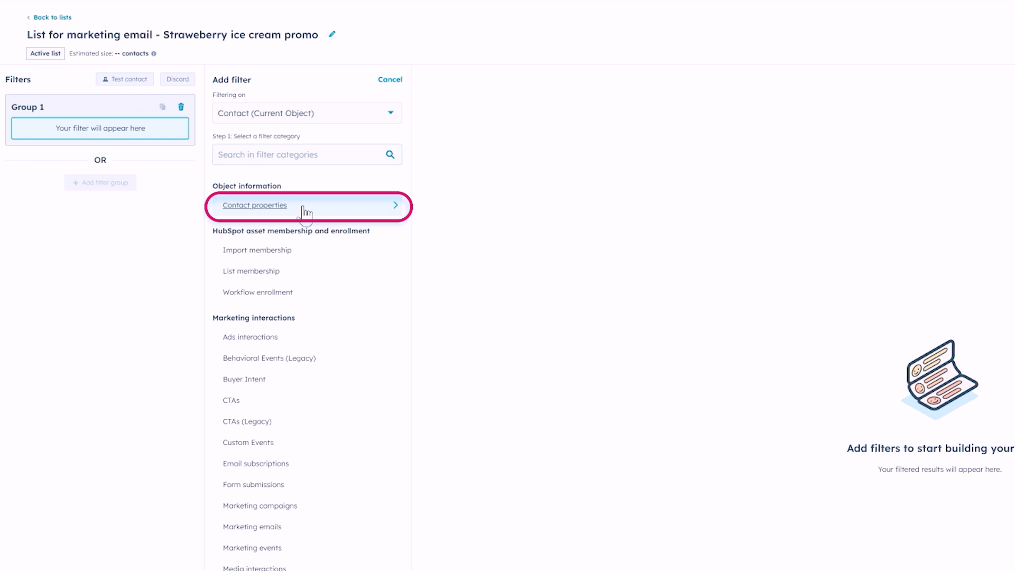
Filter on contact property Favorite ice cream flavor is any of Strawberry, previewing four contacts
click(254, 205)
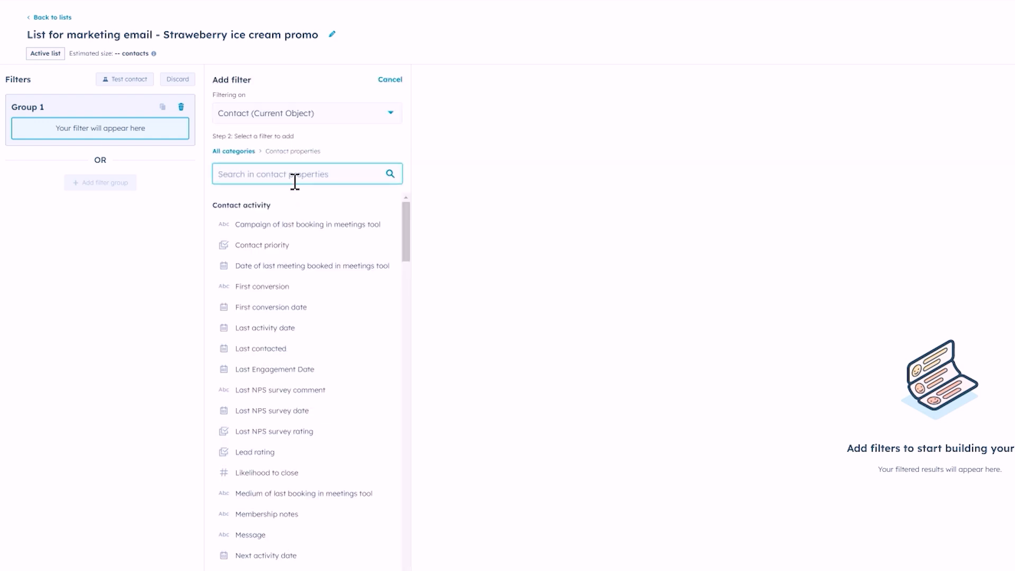
text(ice)
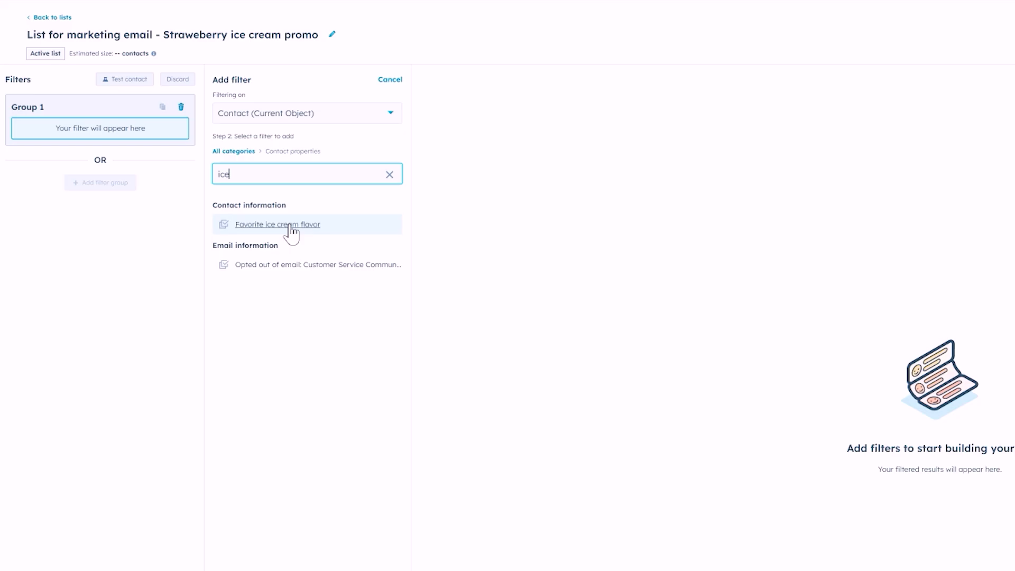
click(278, 224)
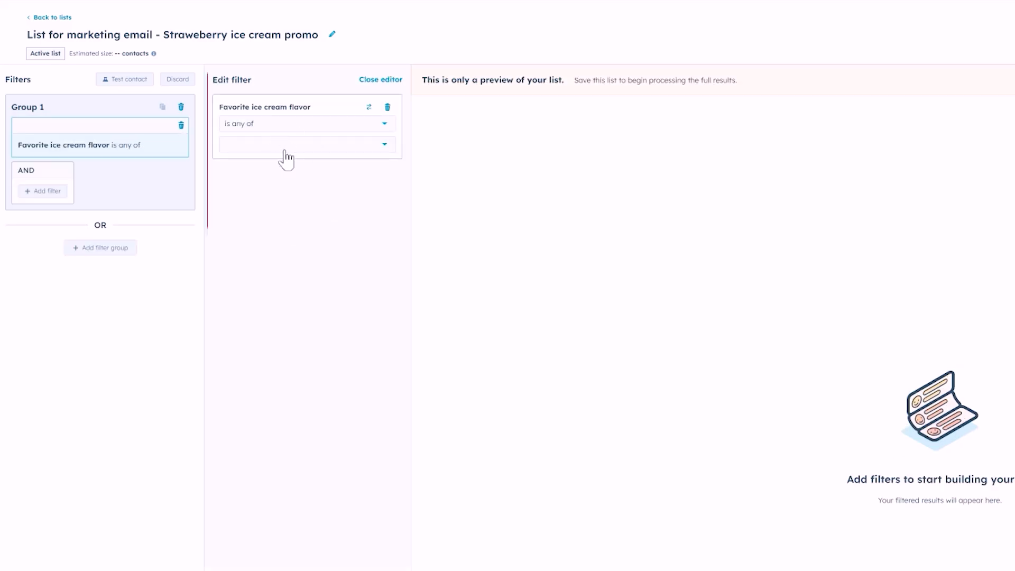
click(233, 169)
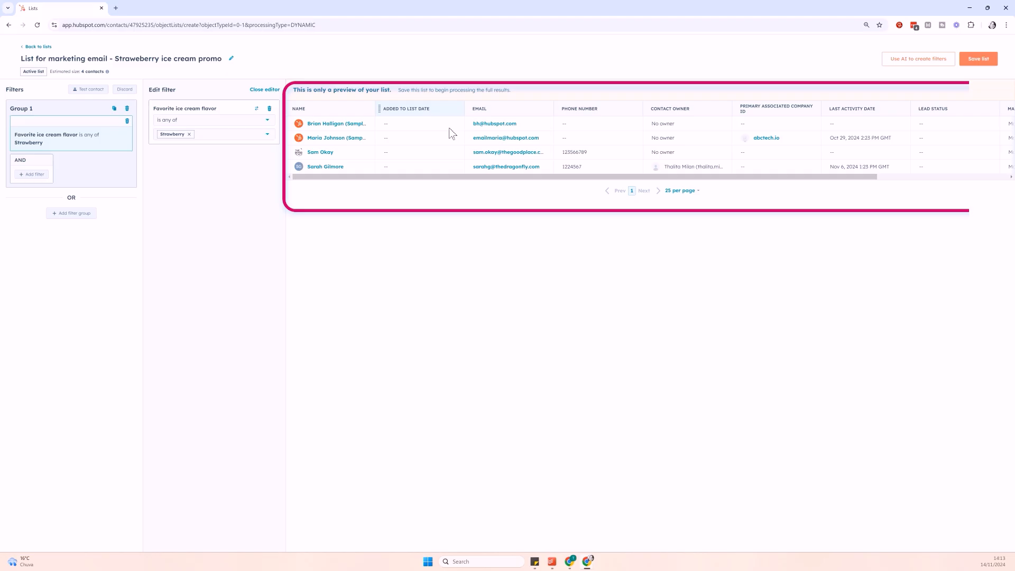
click(263, 89)
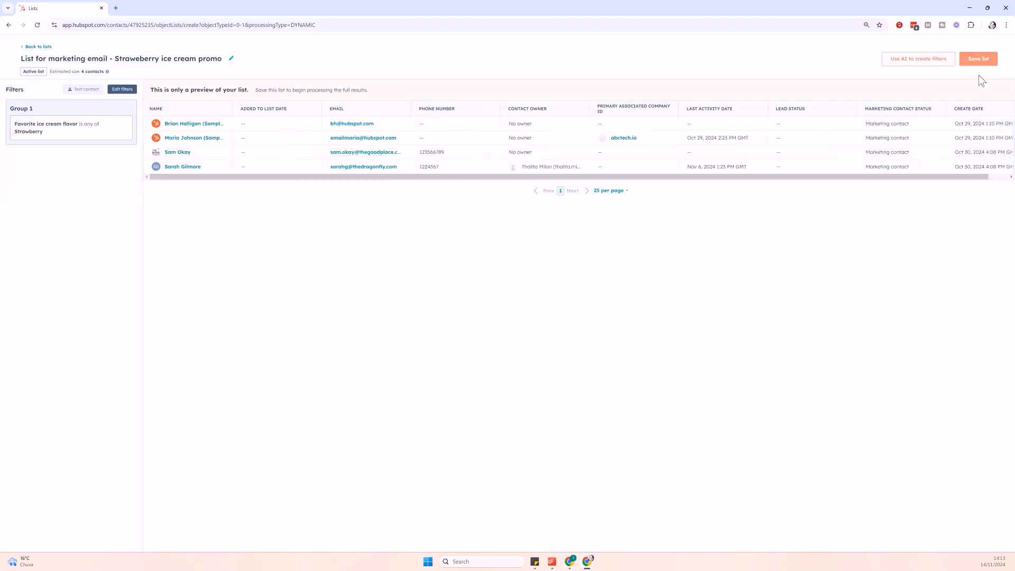
Save the list, briefly reopen its filters for editing, then return to the Lists overview
click(978, 58)
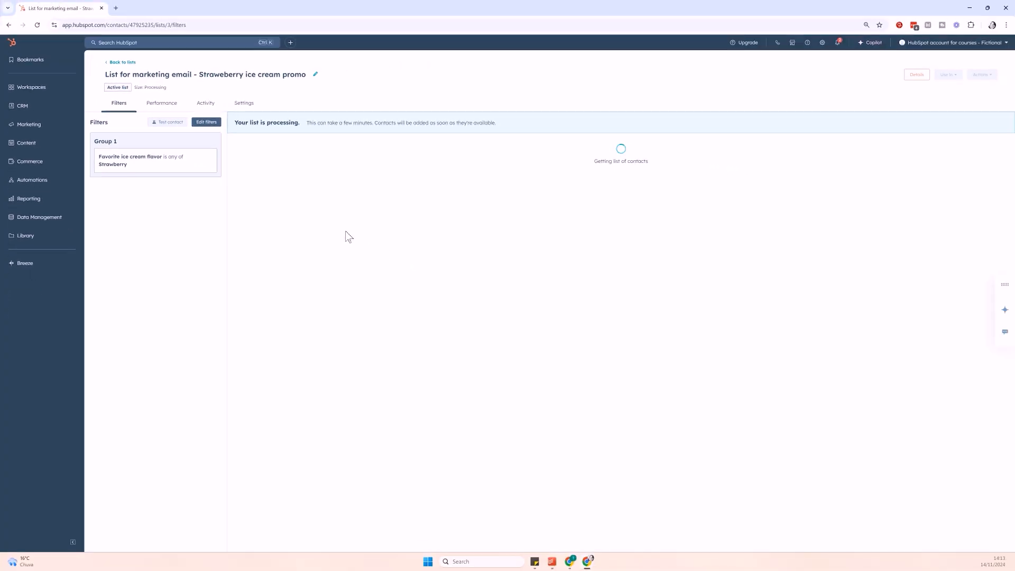
click(206, 122)
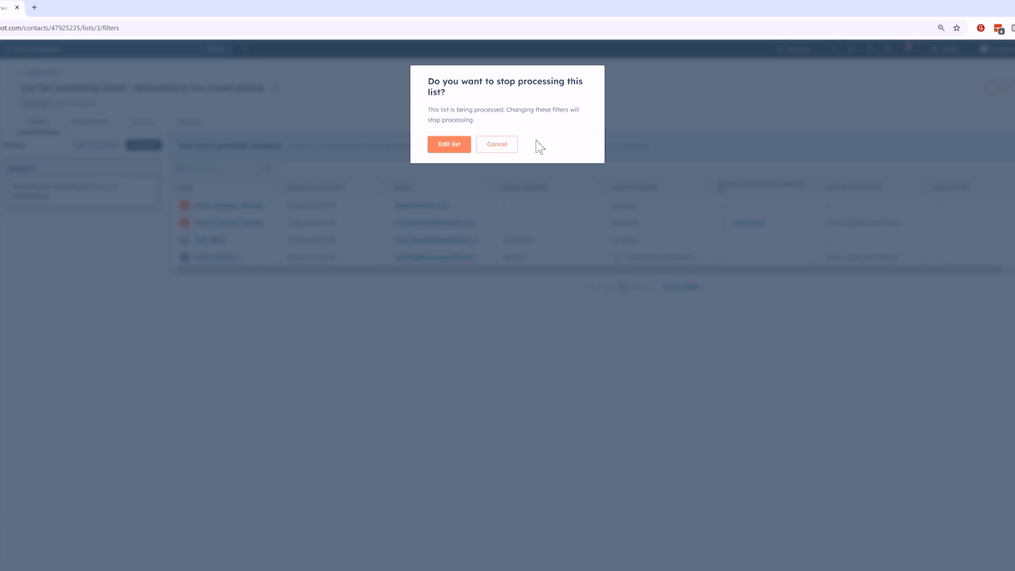
click(448, 145)
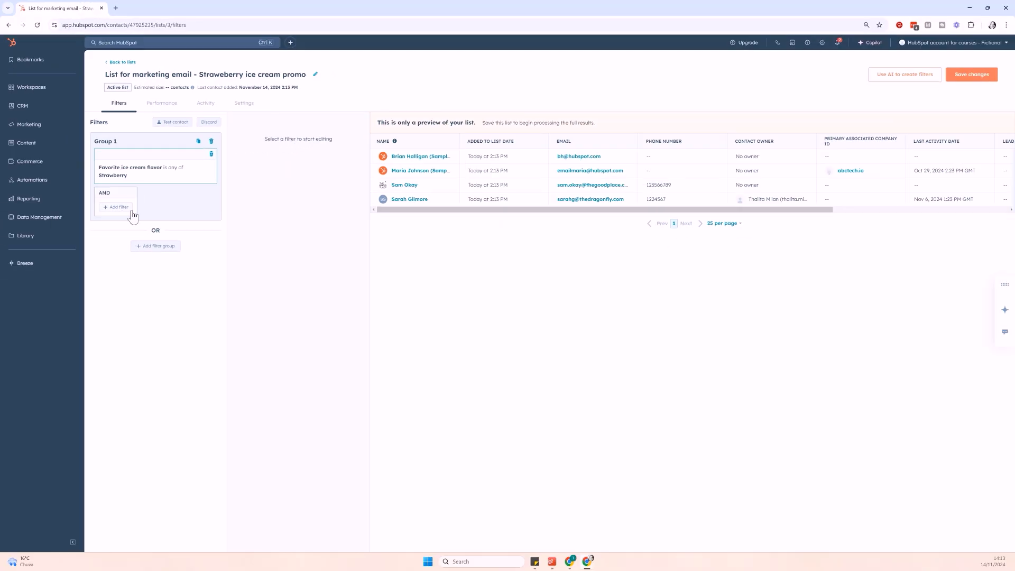
click(116, 206)
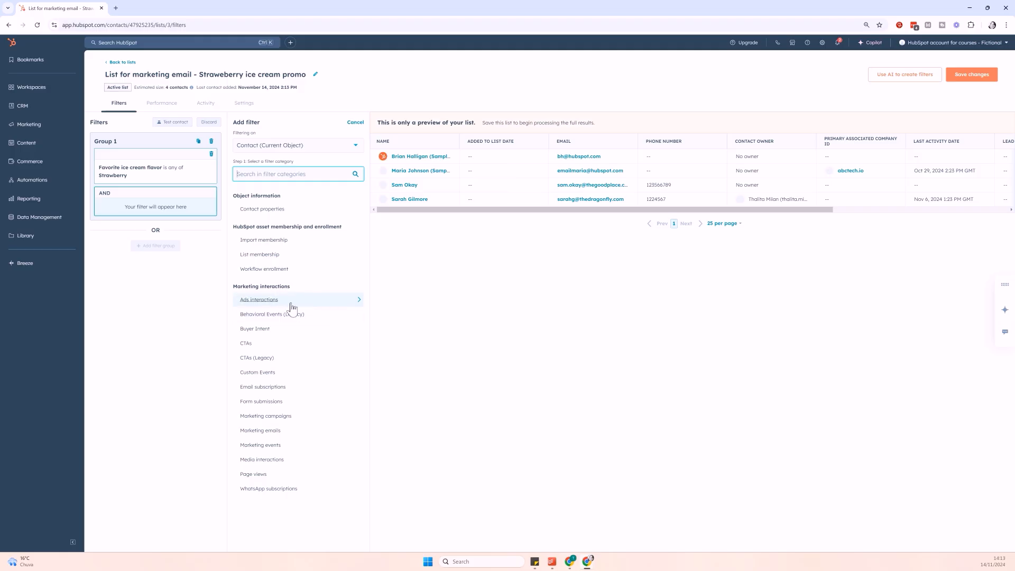
mouse_move(317, 342)
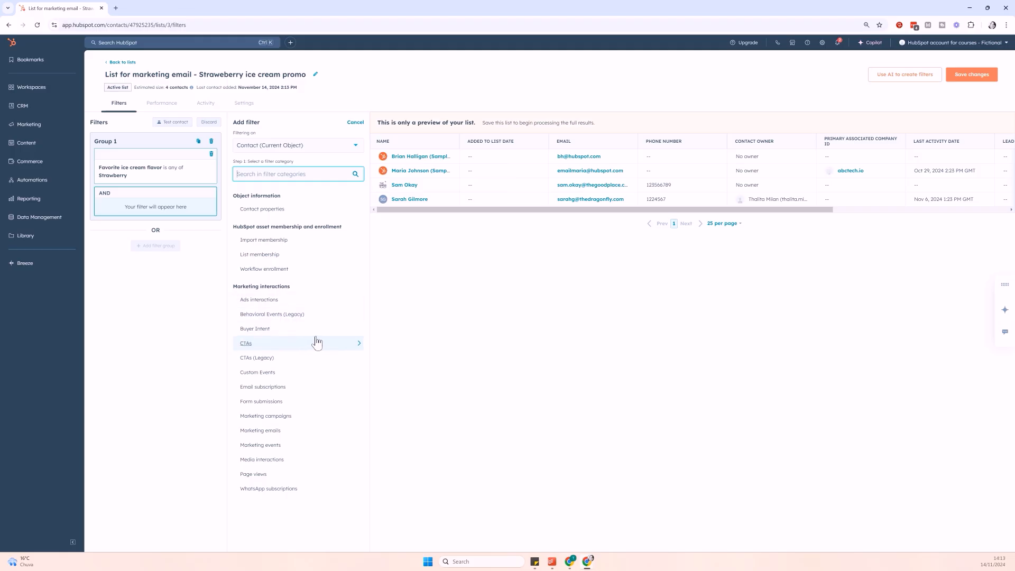
mouse_move(264, 387)
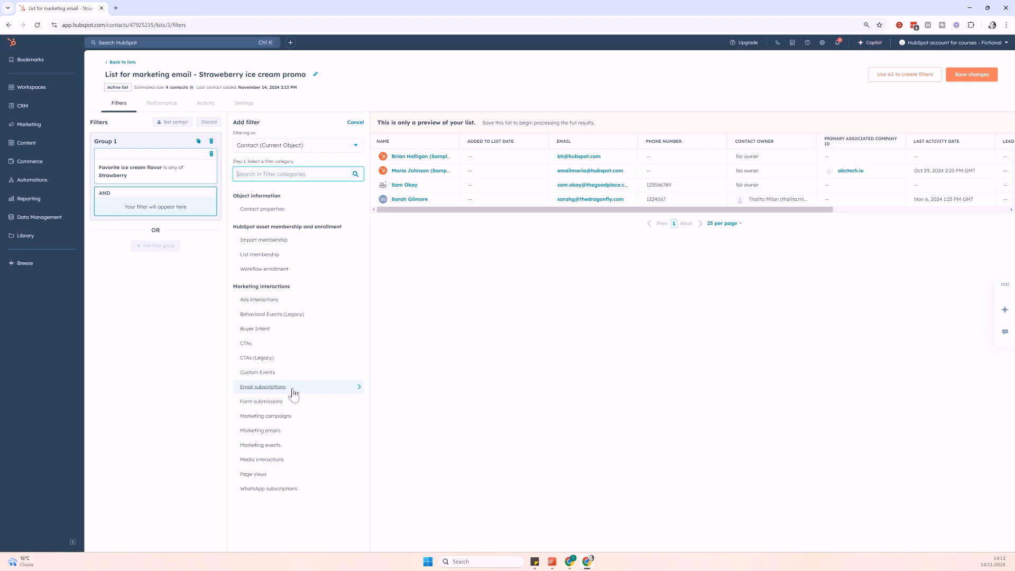
mouse_move(305, 417)
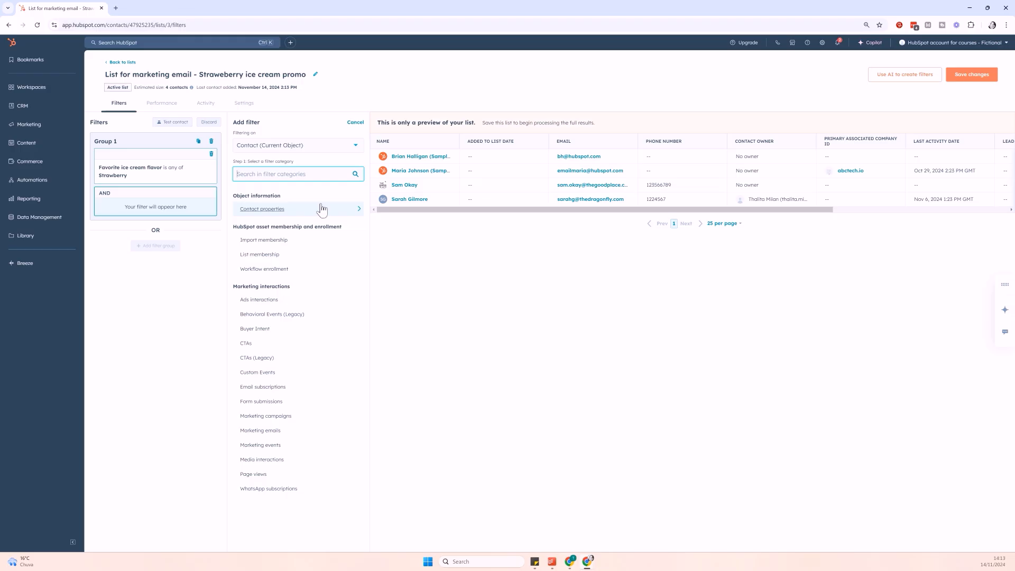
click(122, 61)
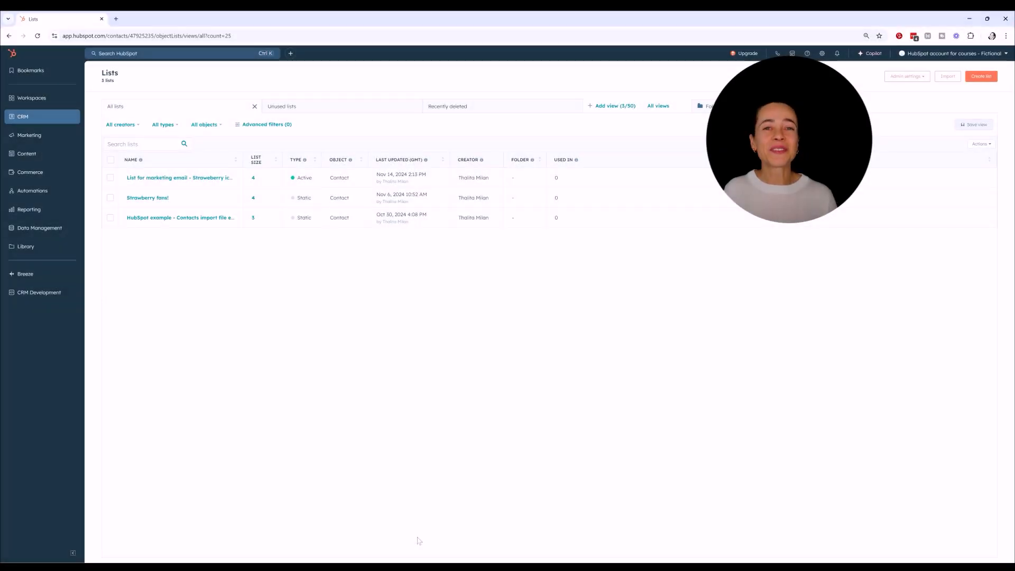